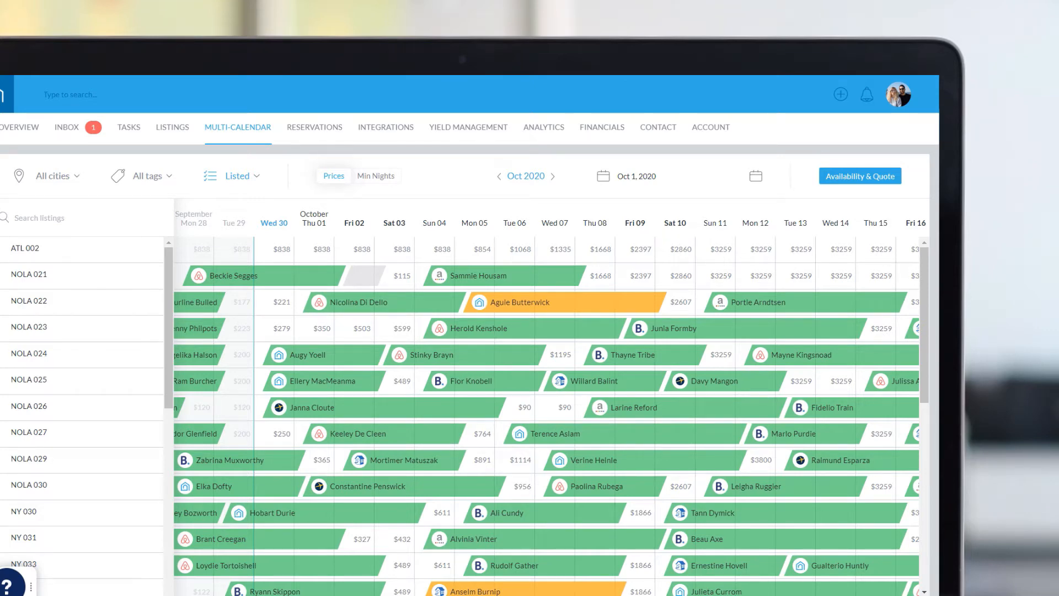
Peek at a reservation bar, page the calendar to November 2020, then go to the Overview dashboard.
click(481, 276)
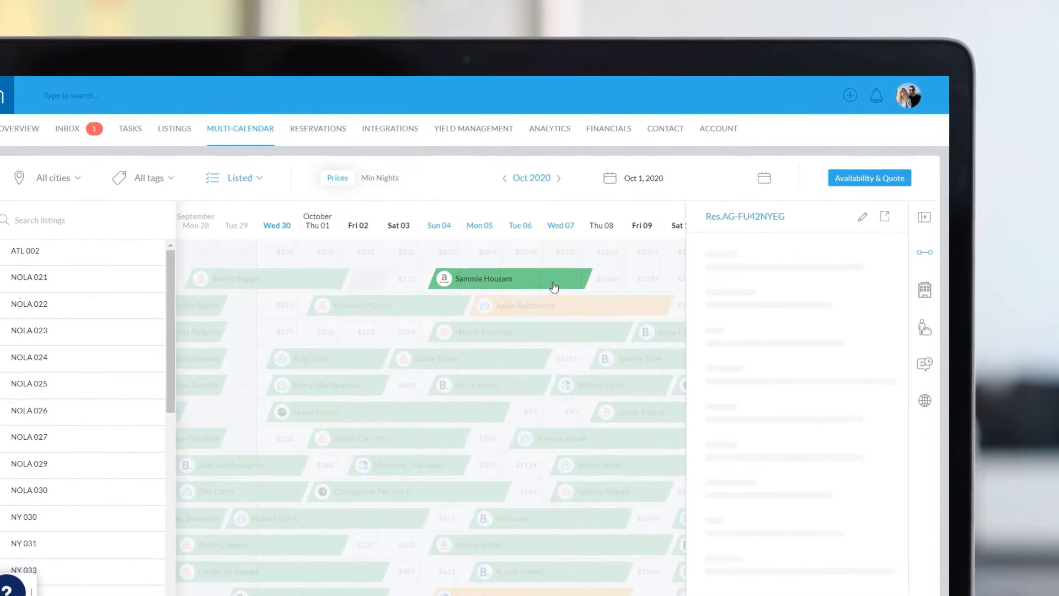
click(506, 278)
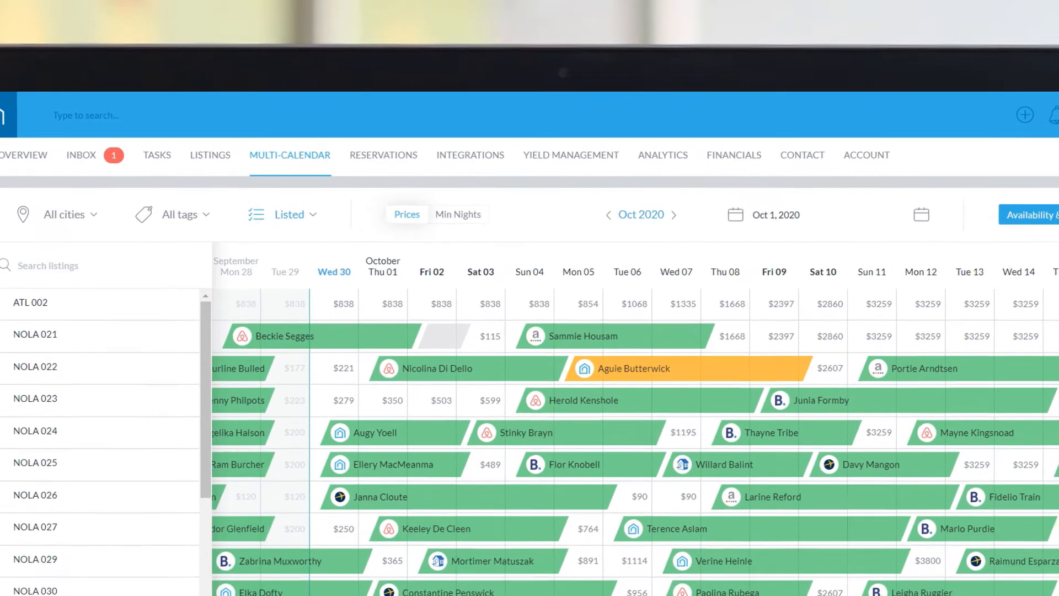
click(673, 216)
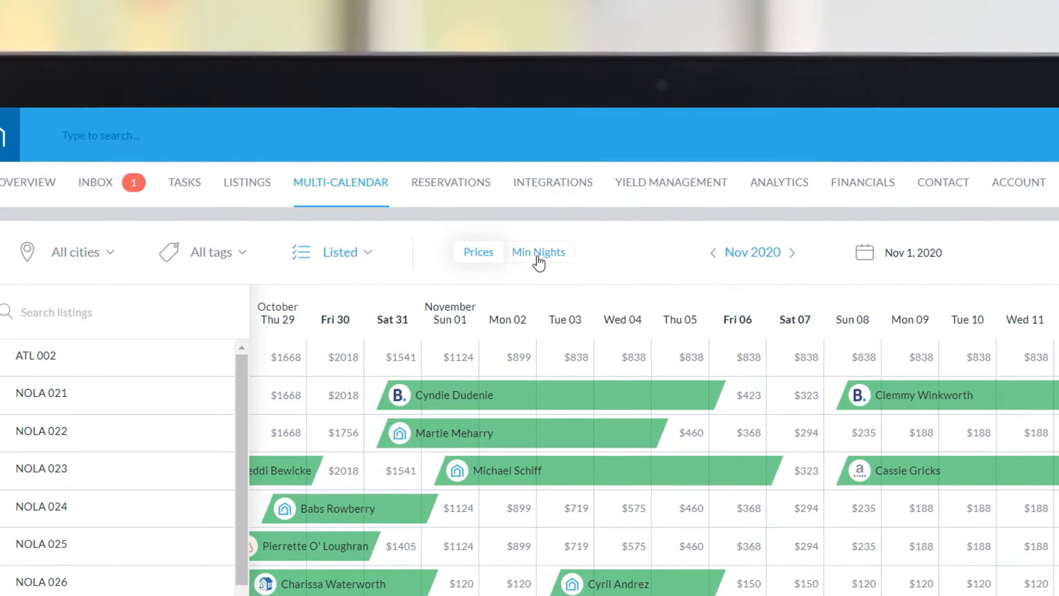
click(29, 182)
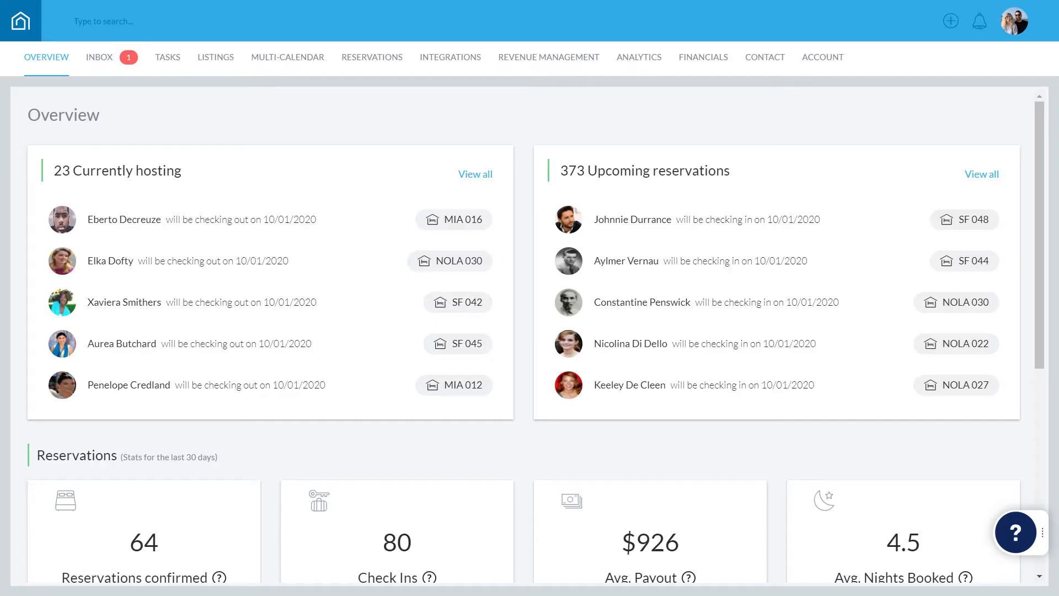
Return to the multi-calendar and select Oct 9–12, 2020 on the ATL 002 row.
click(287, 56)
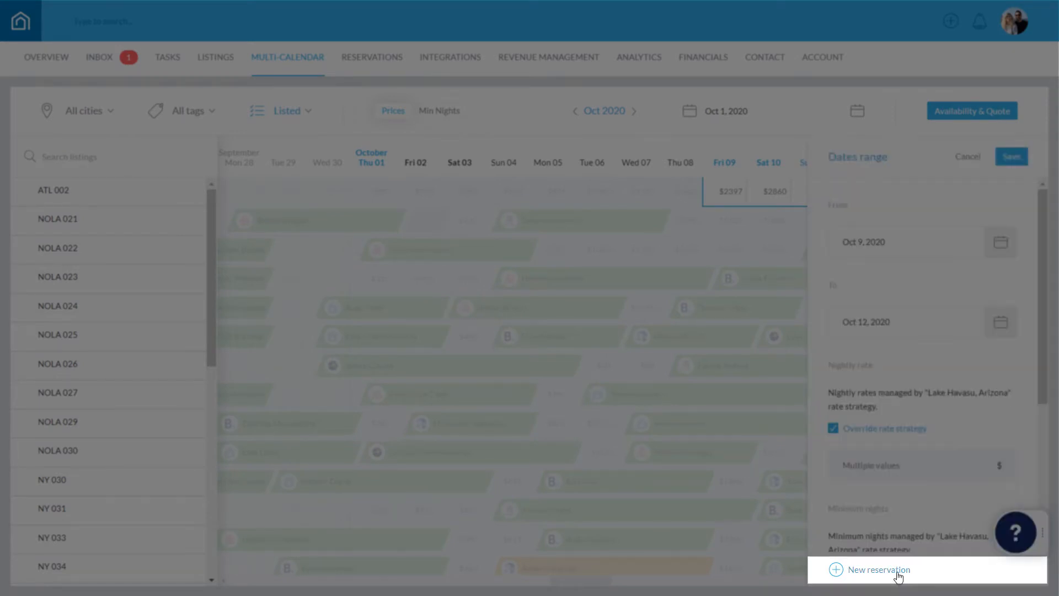
click(879, 569)
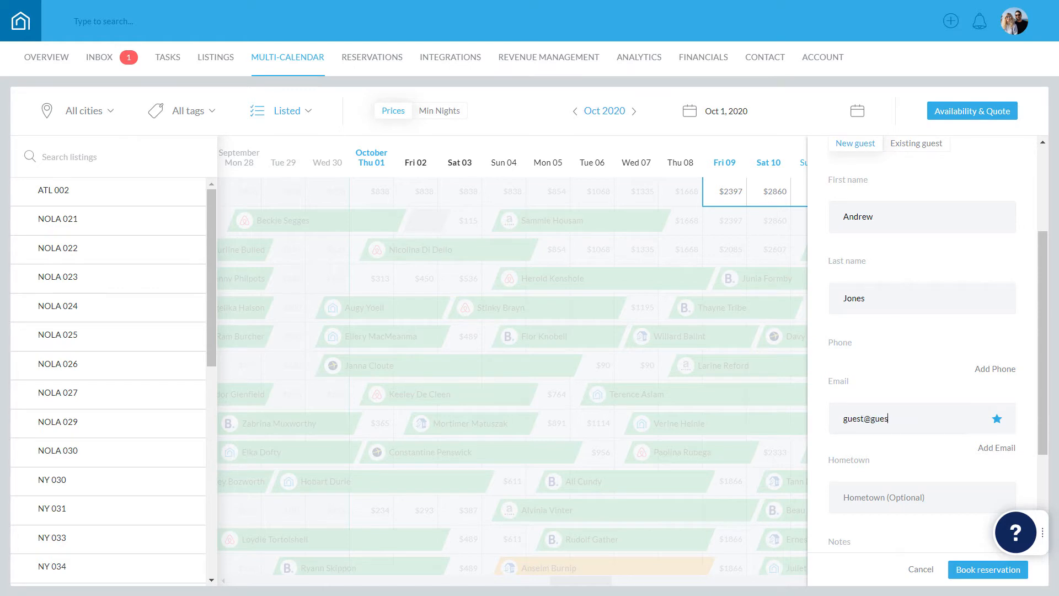
text(ty.com)
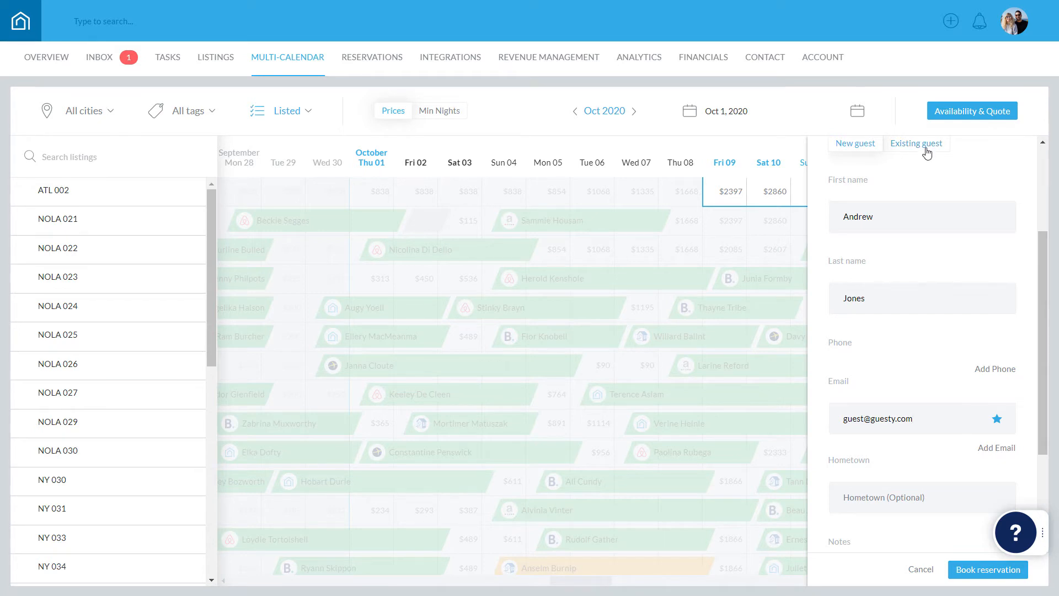
click(916, 144)
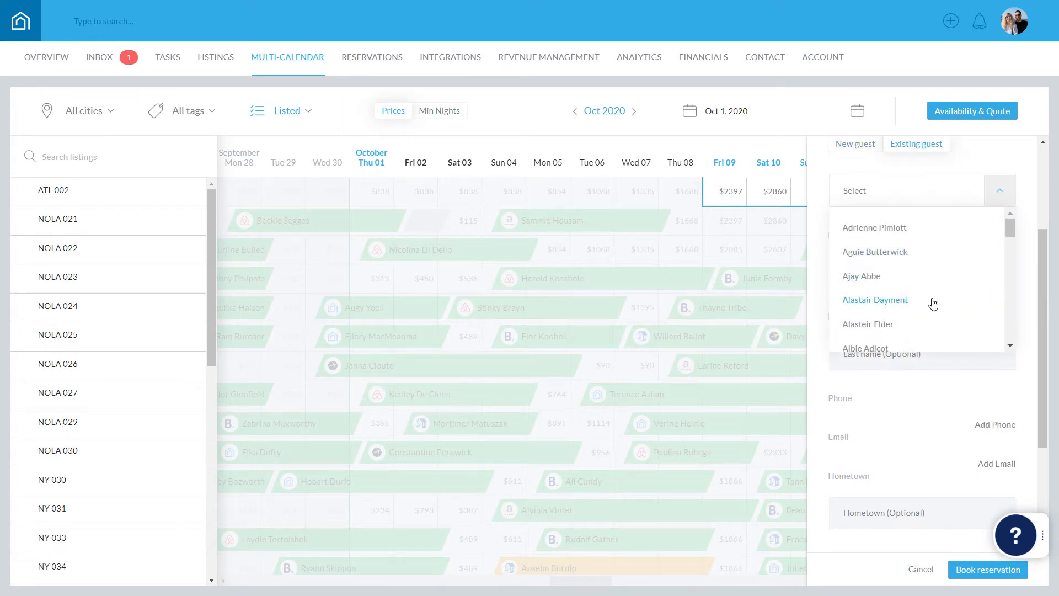
click(875, 299)
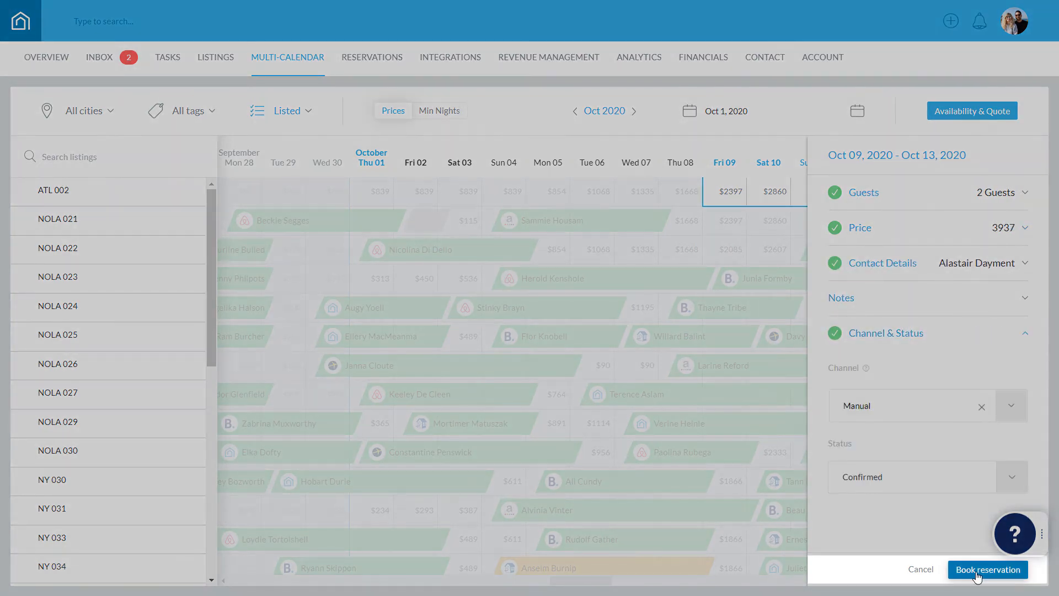
click(988, 569)
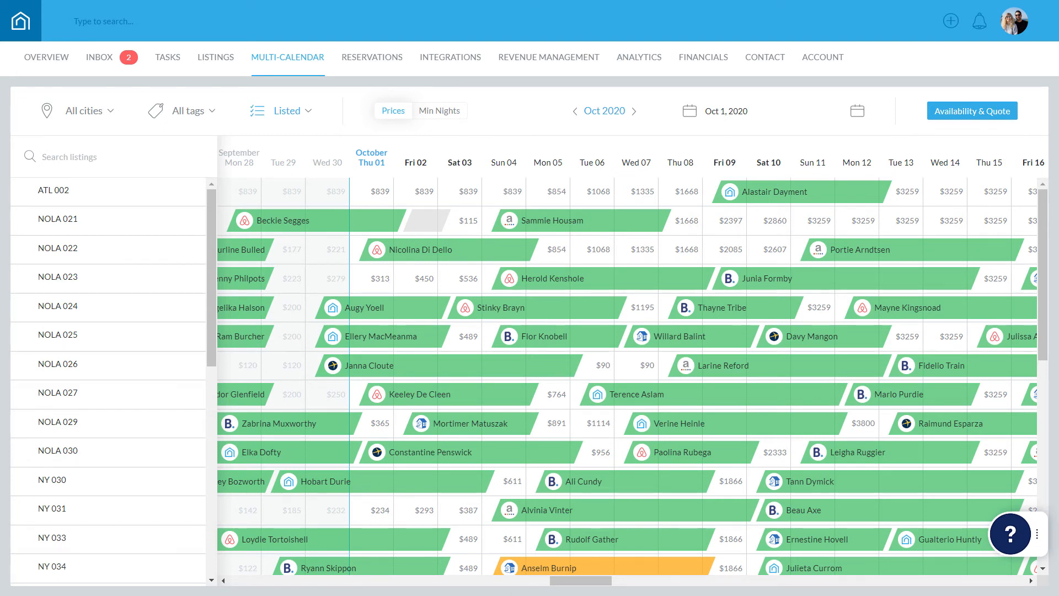
click(950, 21)
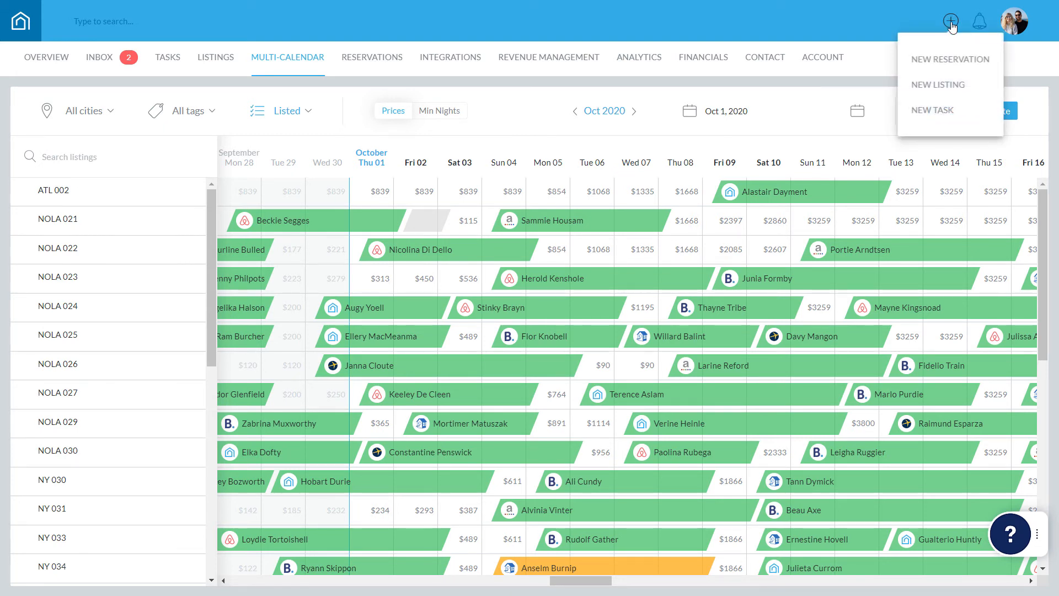
mouse_move(949, 59)
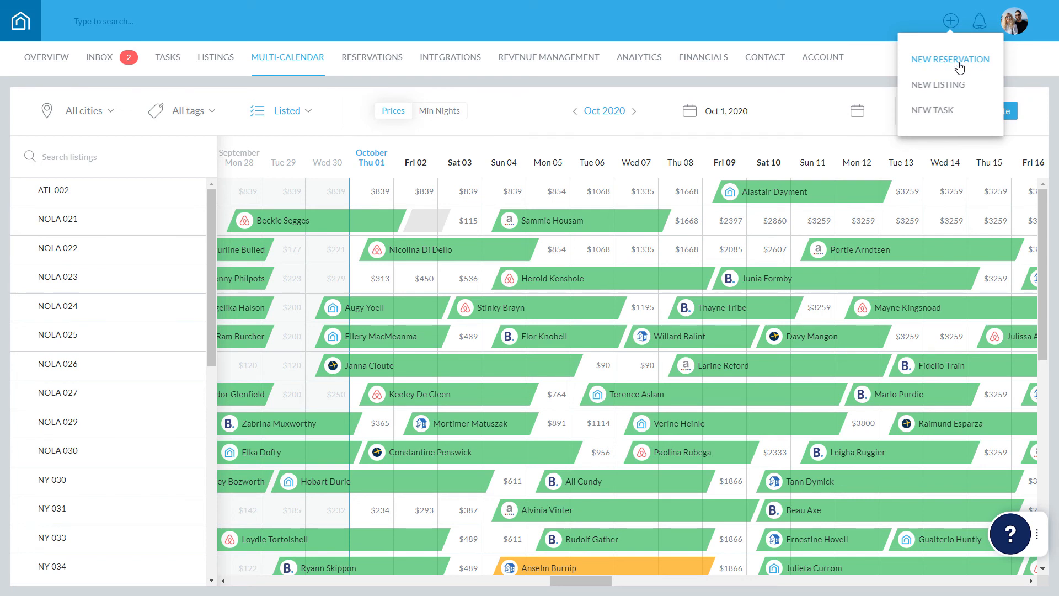